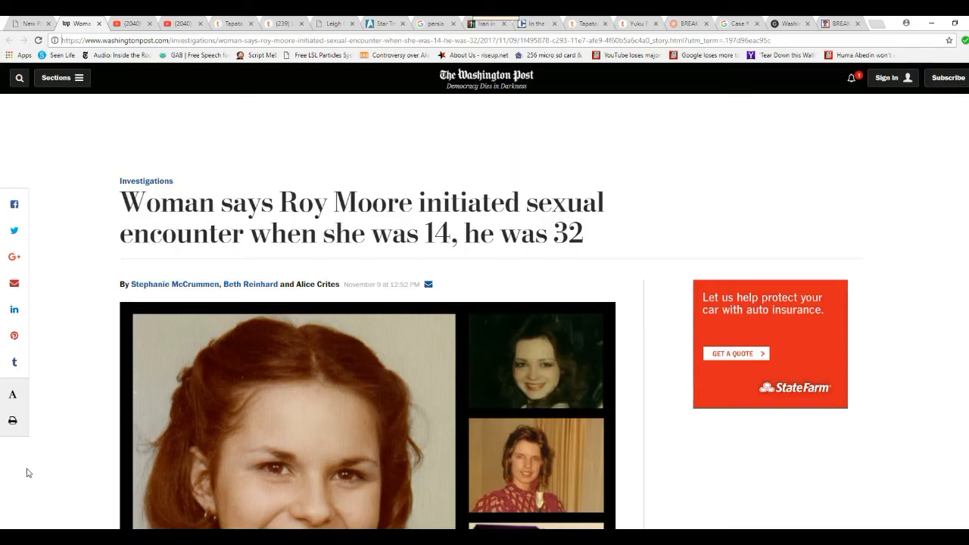
pyautogui.moveTo(42, 464)
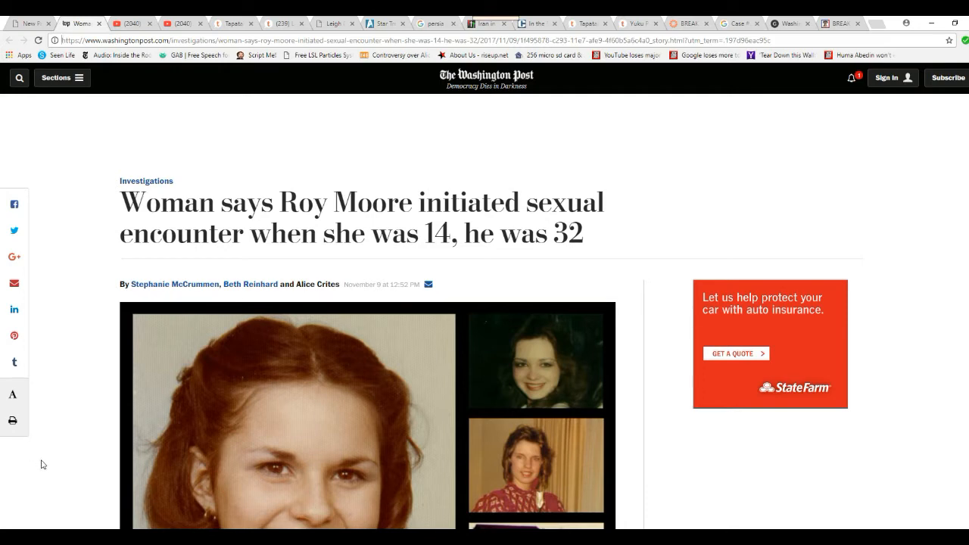
pyautogui.moveTo(65, 470)
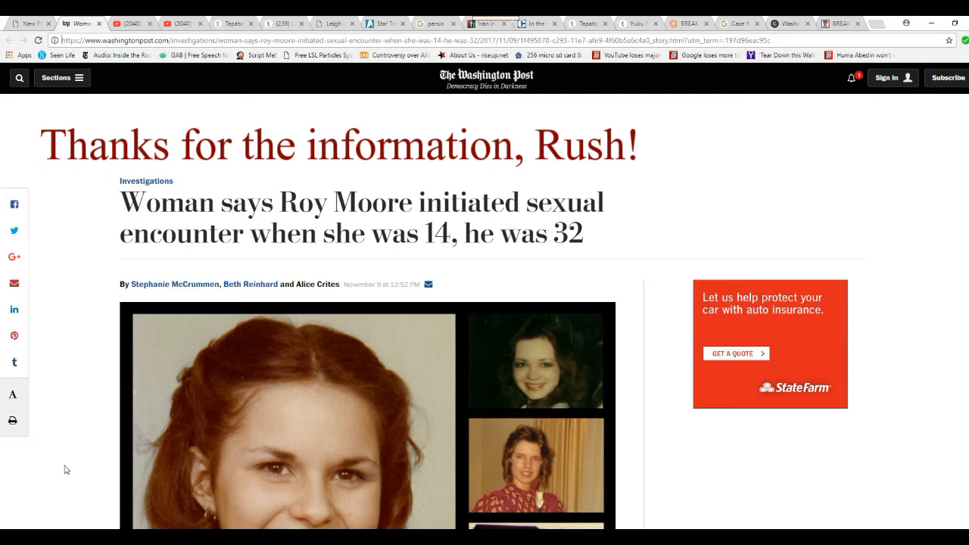
pyautogui.moveTo(146, 288)
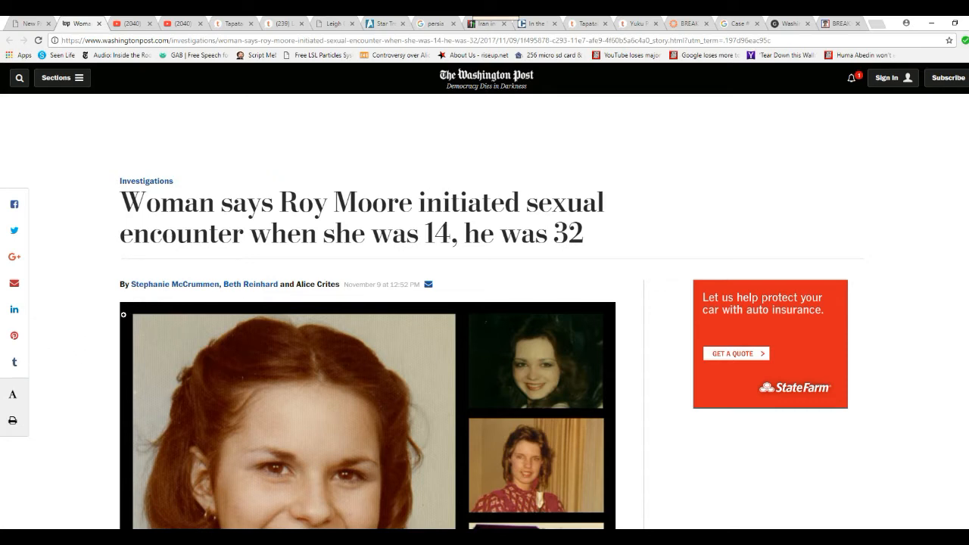
pyautogui.moveTo(144, 297)
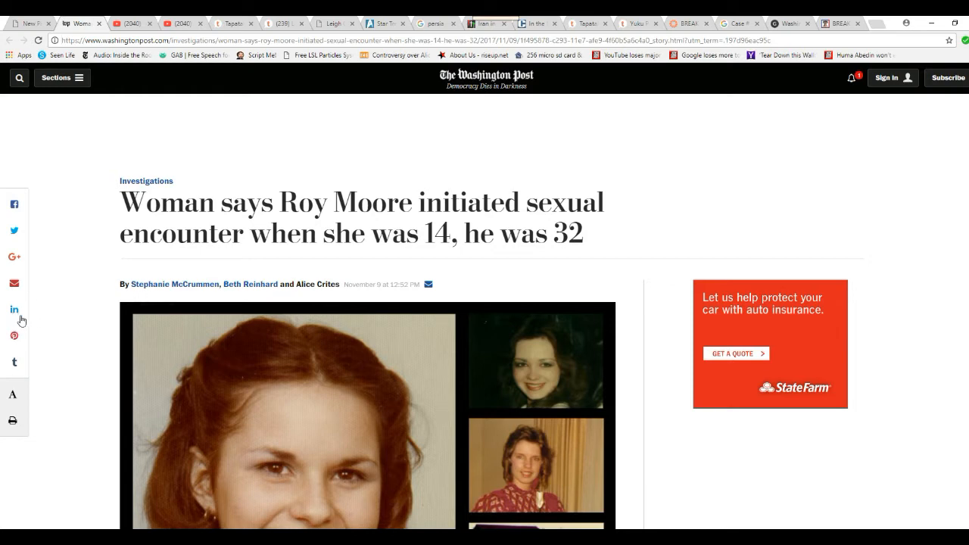
pyautogui.moveTo(92, 292)
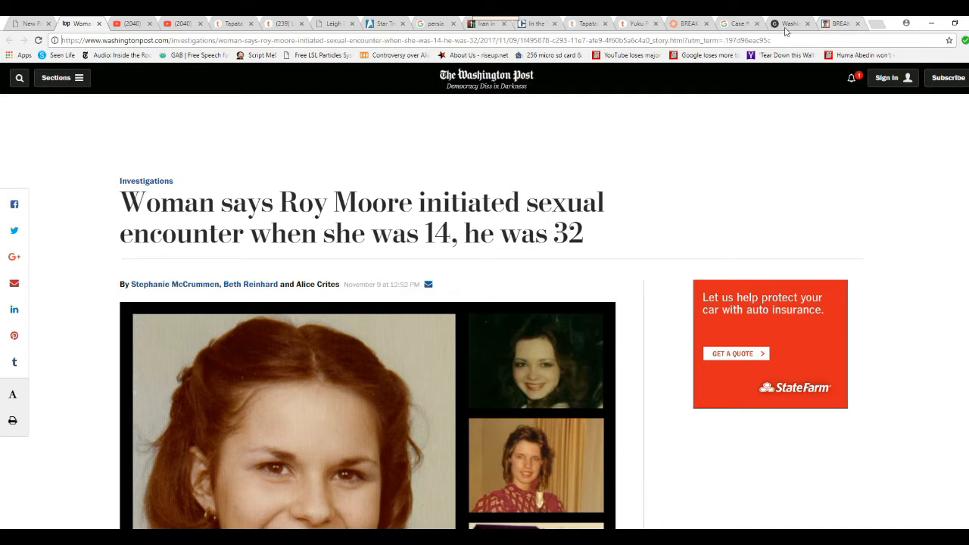
pyautogui.moveTo(787, 24)
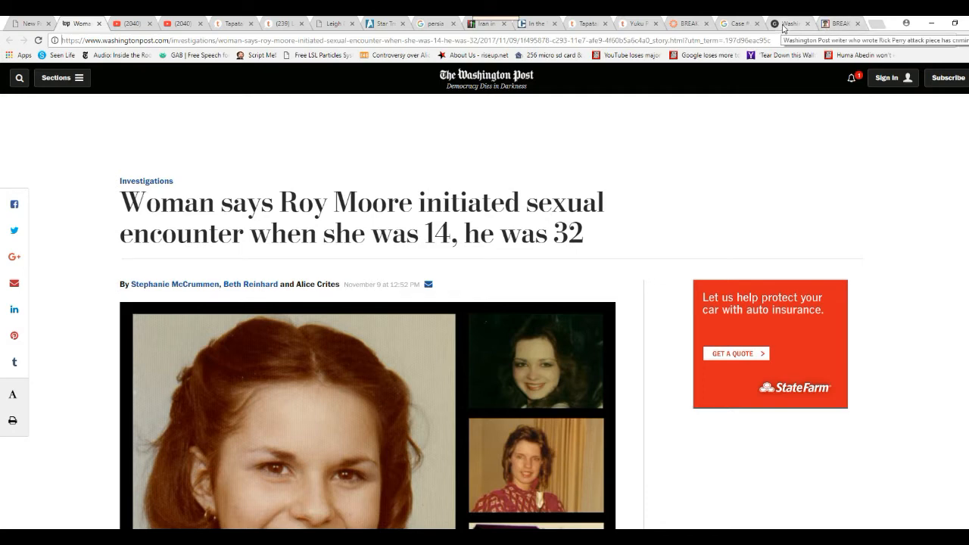
# Switch to the knotmove.com criminal-past article tab and view its opening paragraphs on the 2011 Perry story
pyautogui.click(791, 24)
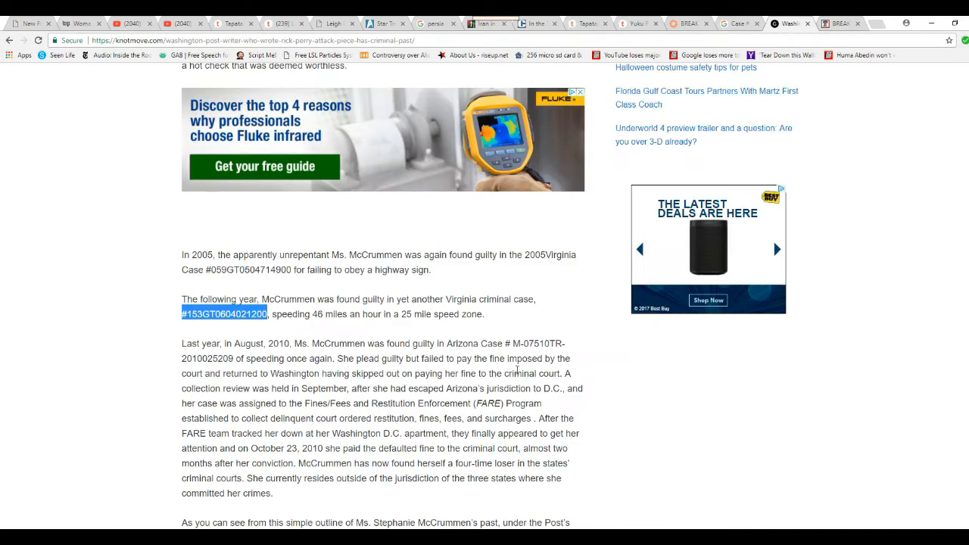
pyautogui.moveTo(332, 413)
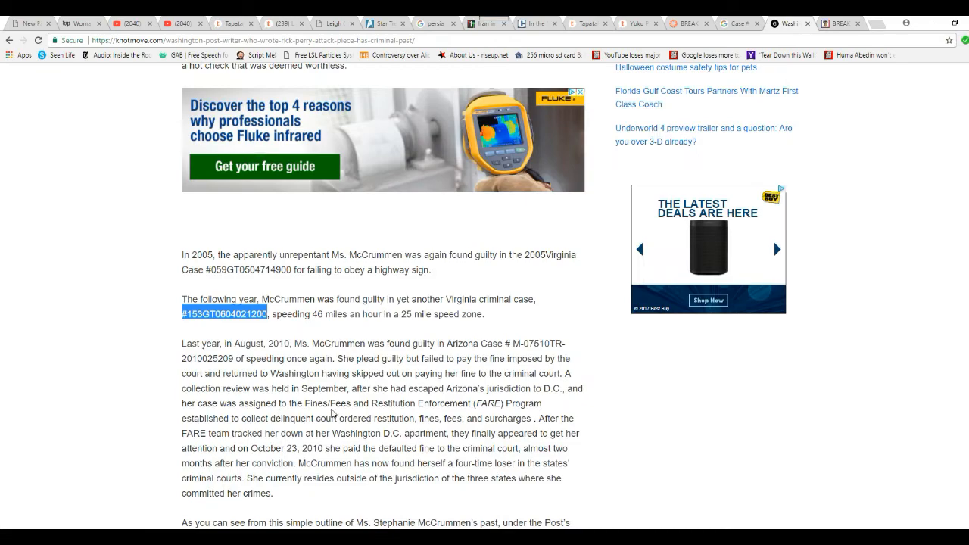
pyautogui.scroll(3)
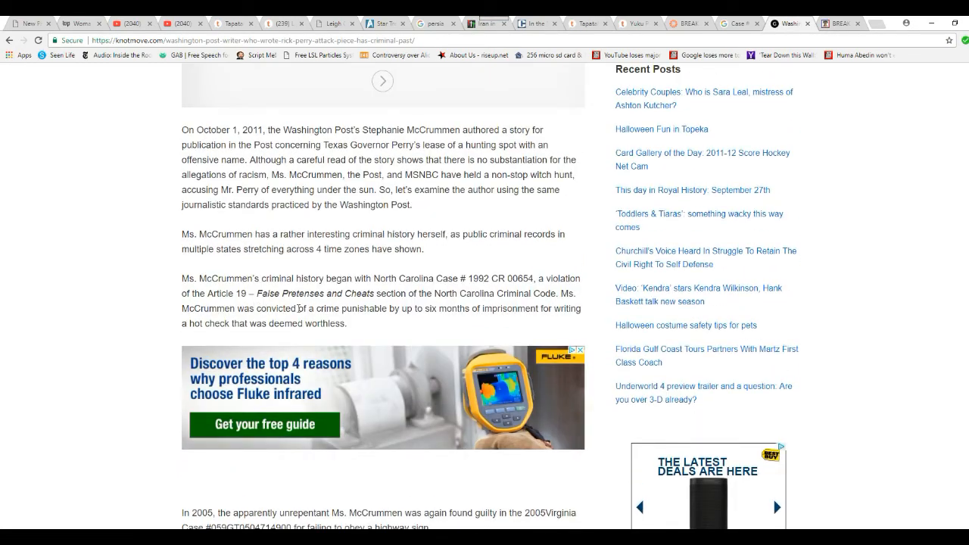
pyautogui.scroll(3)
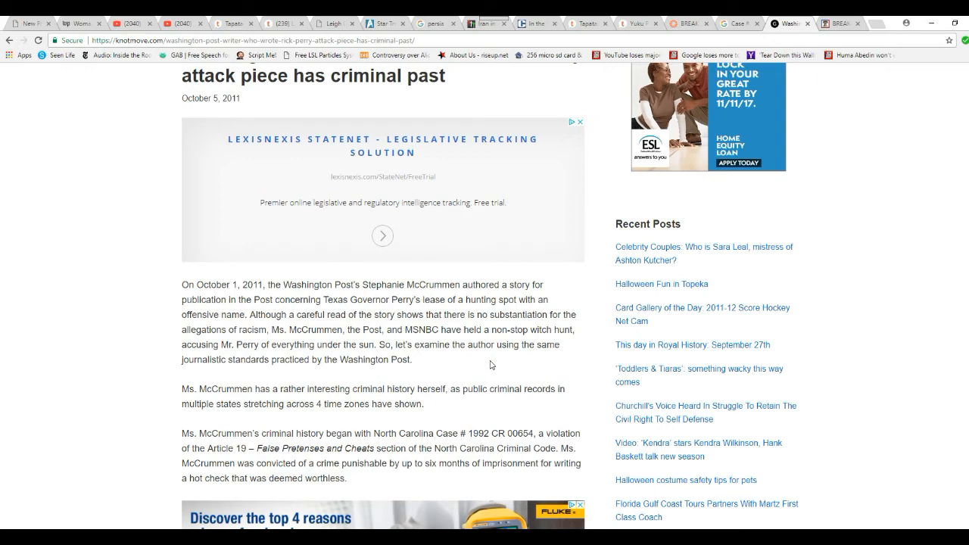
pyautogui.scroll(-3)
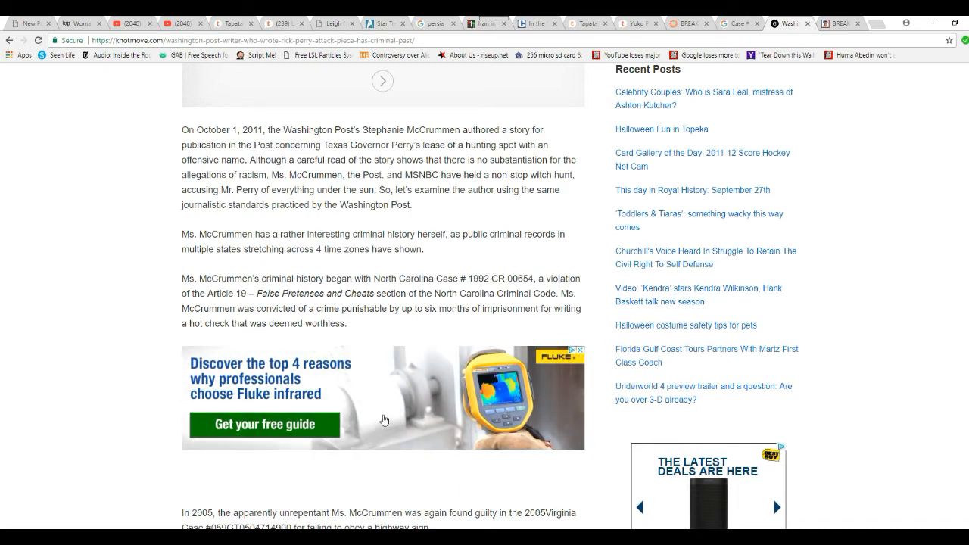
# Scroll down to the article's 2005 and 2006 Virginia and 2010 Arizona case paragraphs
pyautogui.scroll(-3)
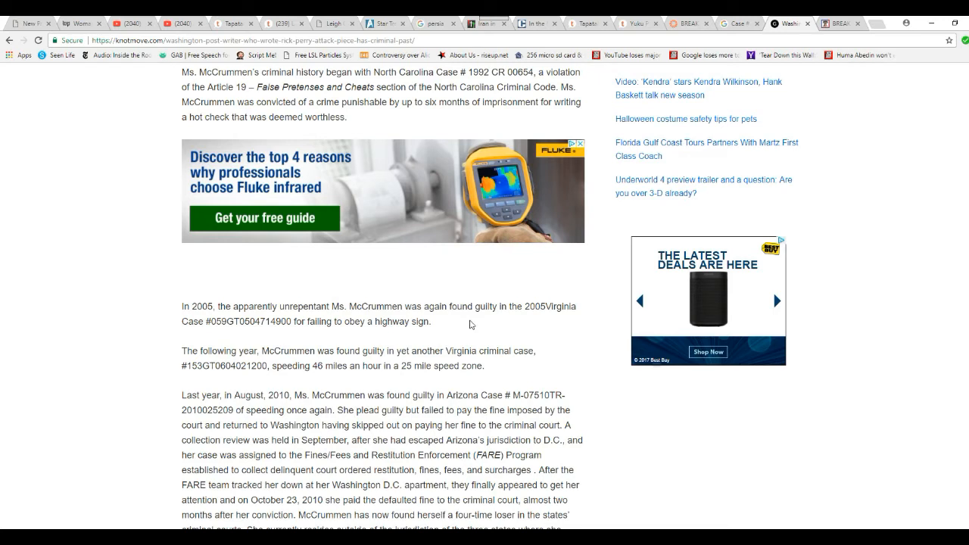
pyautogui.moveTo(482, 332)
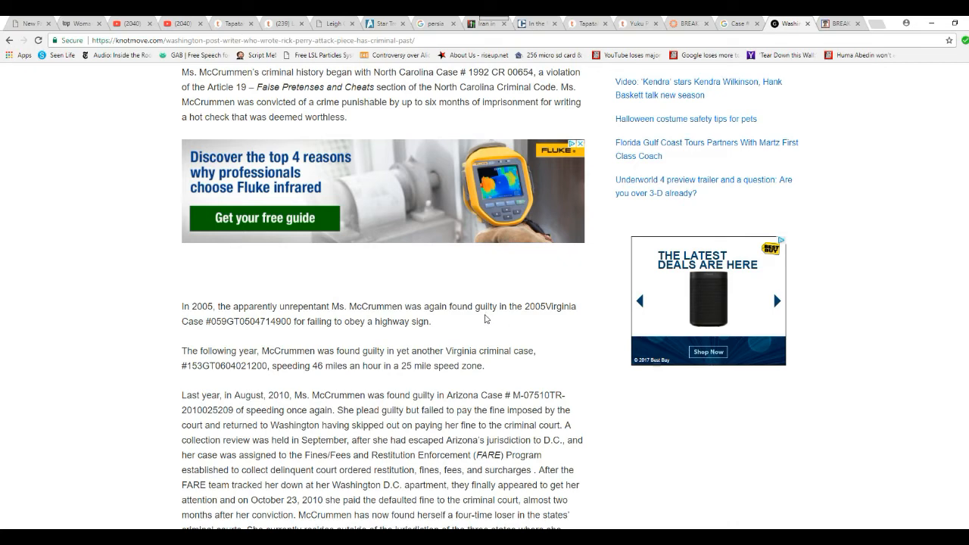
pyautogui.moveTo(114, 478)
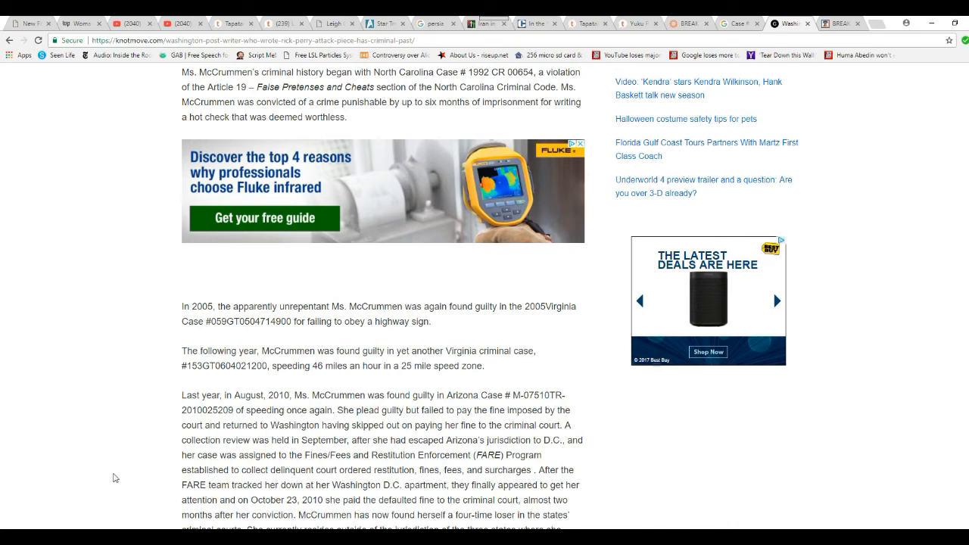
pyautogui.scroll(-3)
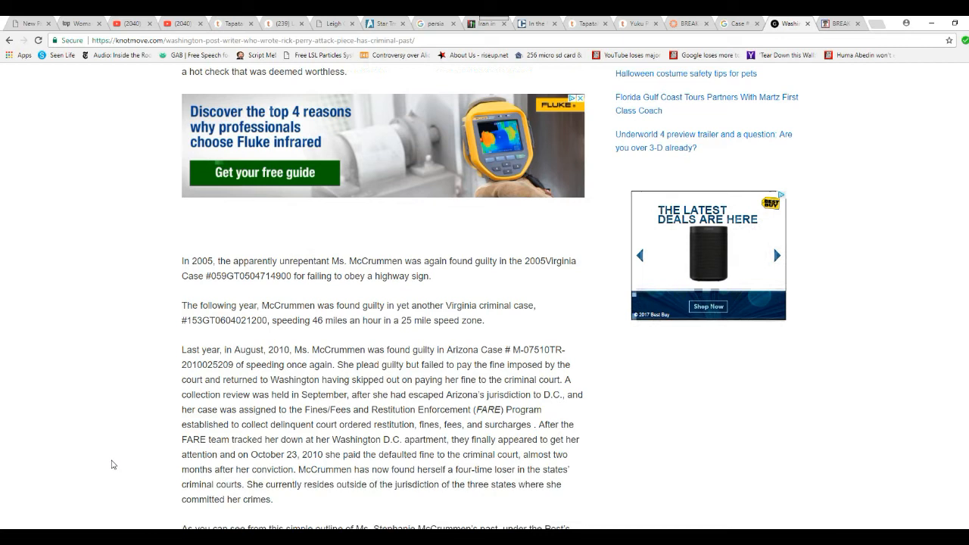
pyautogui.scroll(-3)
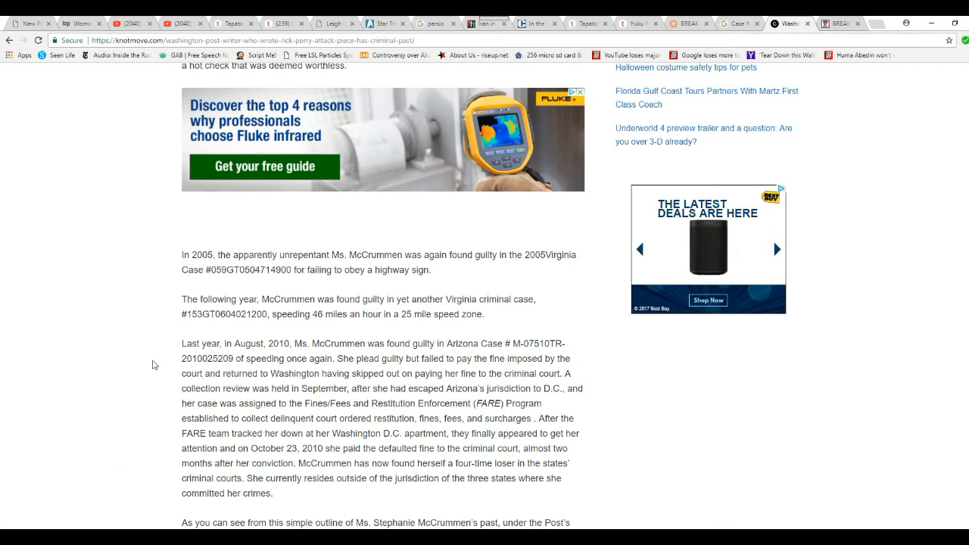
pyautogui.moveTo(155, 365)
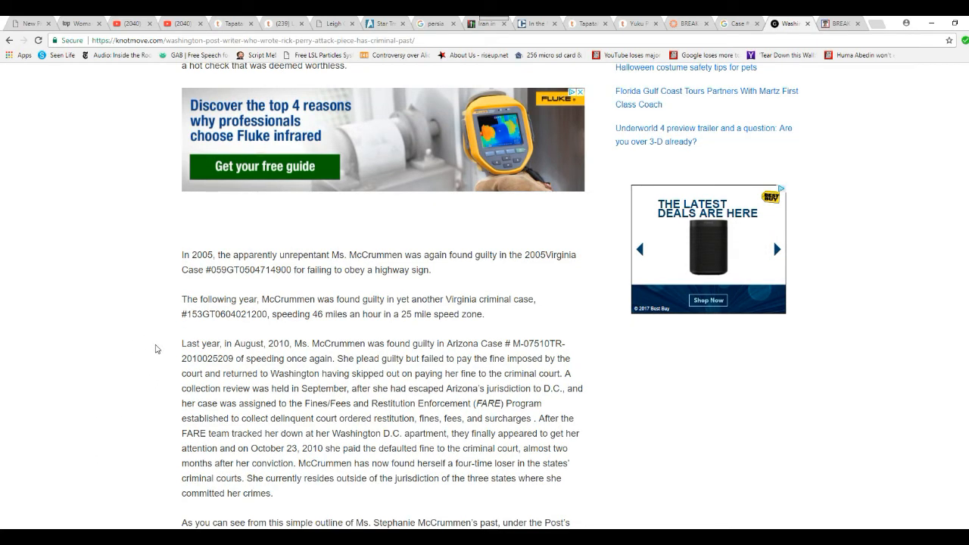
pyautogui.moveTo(160, 342)
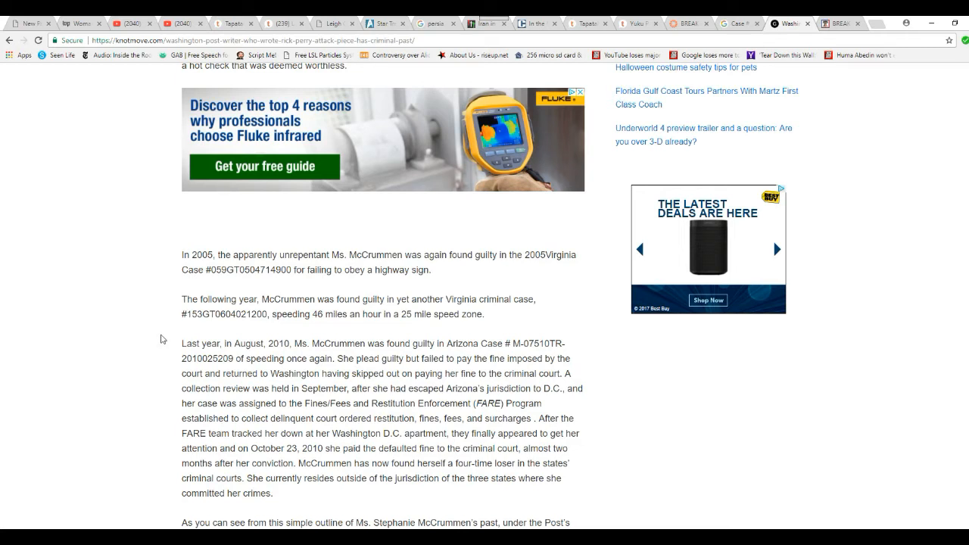
pyautogui.moveTo(104, 325)
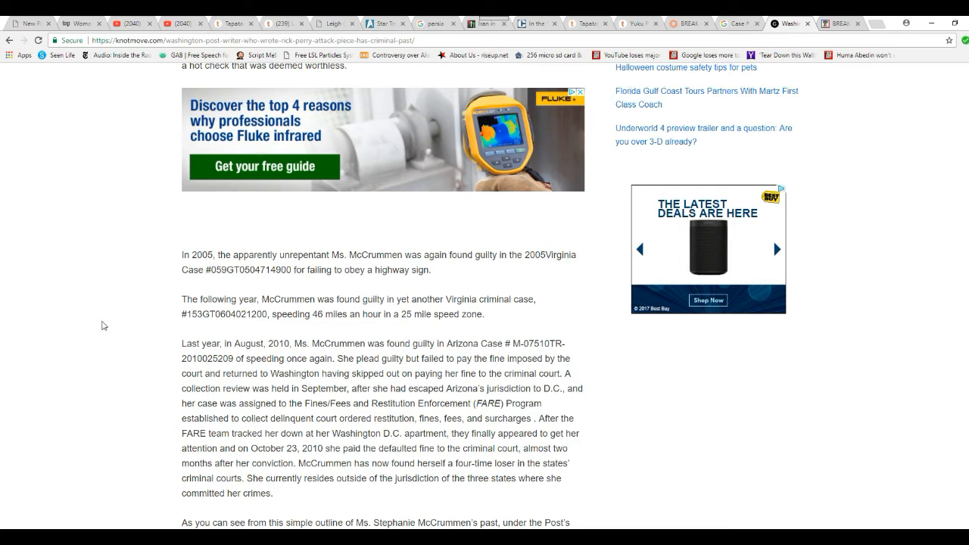
pyautogui.moveTo(143, 333)
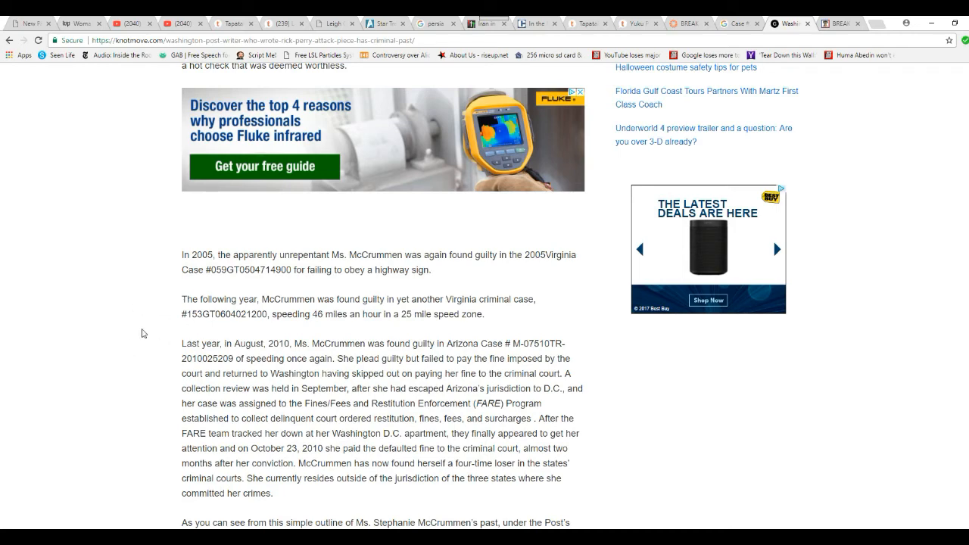
pyautogui.scroll(-3)
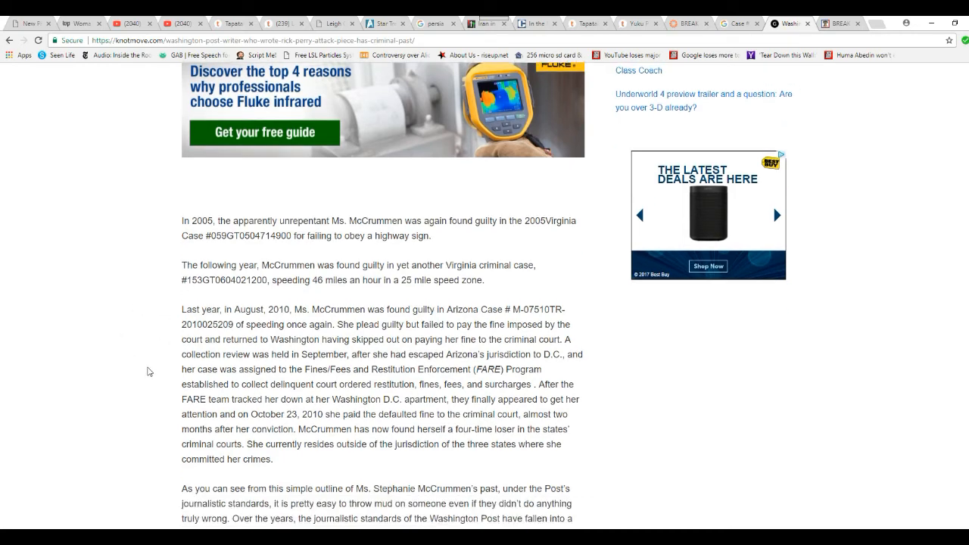
pyautogui.scroll(-3)
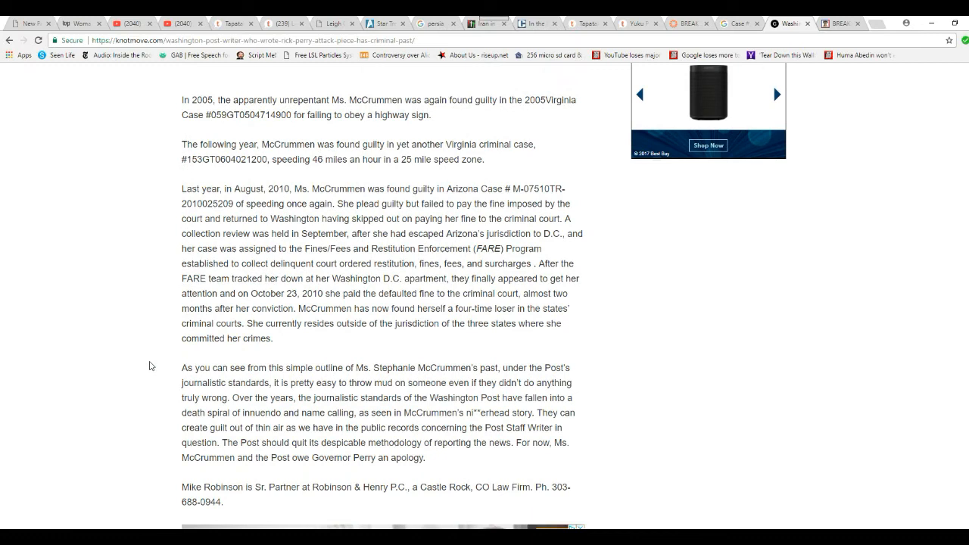
pyautogui.moveTo(107, 343)
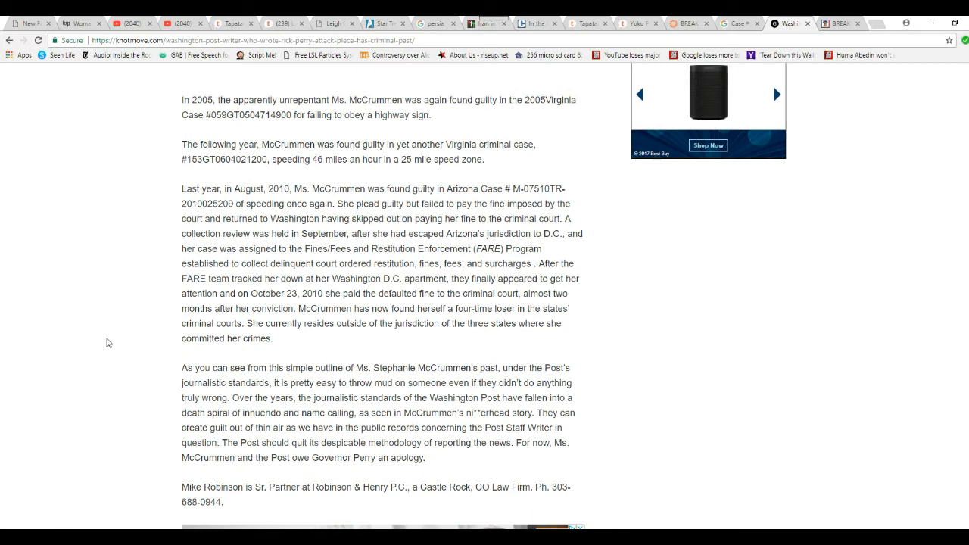
pyautogui.moveTo(134, 252)
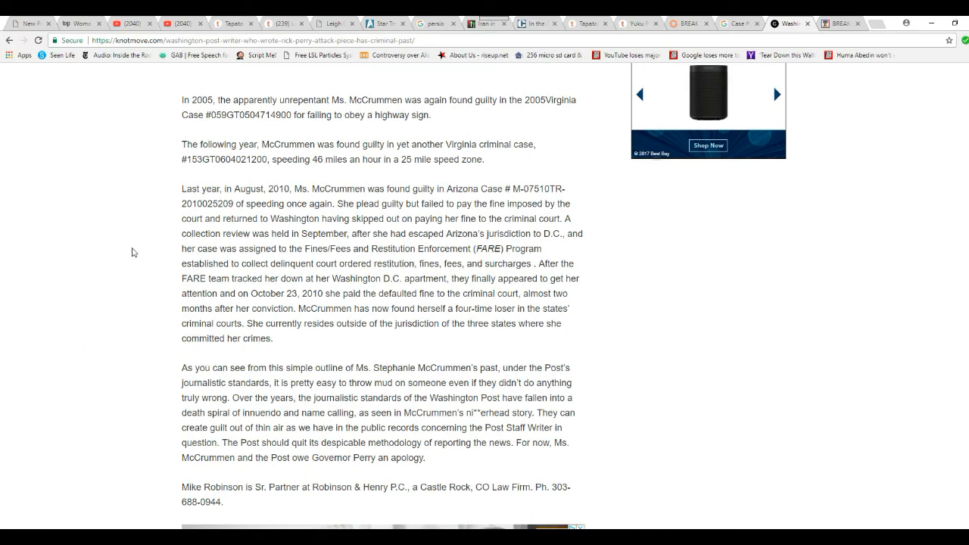
pyautogui.moveTo(149, 223)
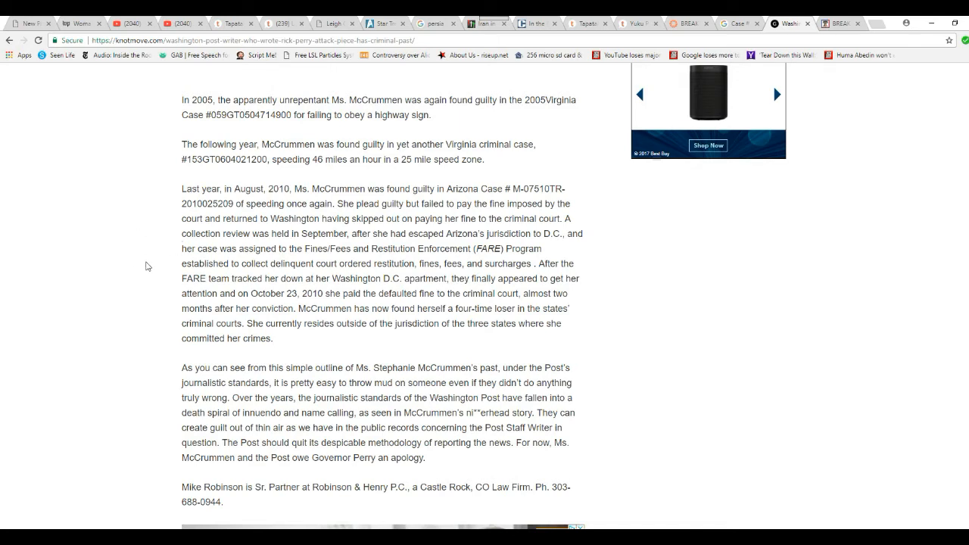
pyautogui.moveTo(134, 241)
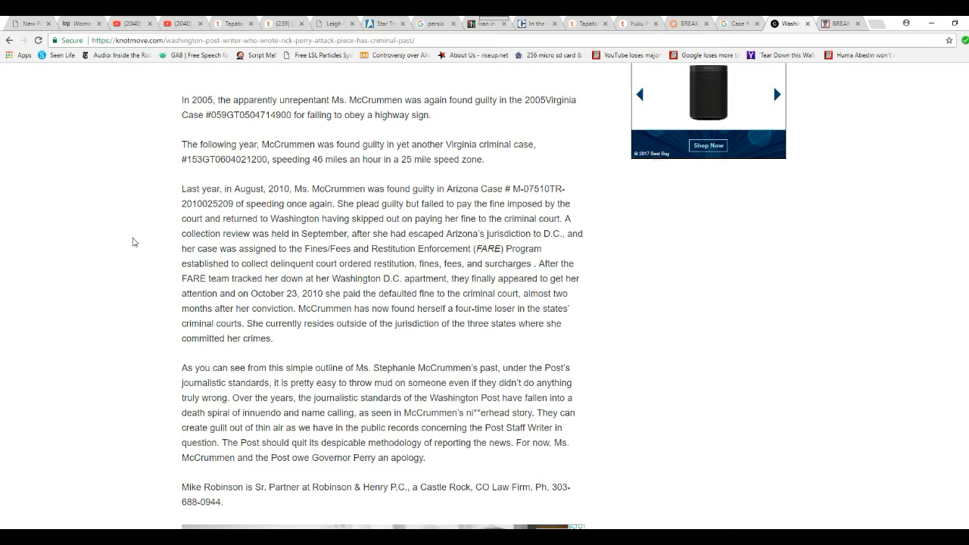
pyautogui.moveTo(137, 243)
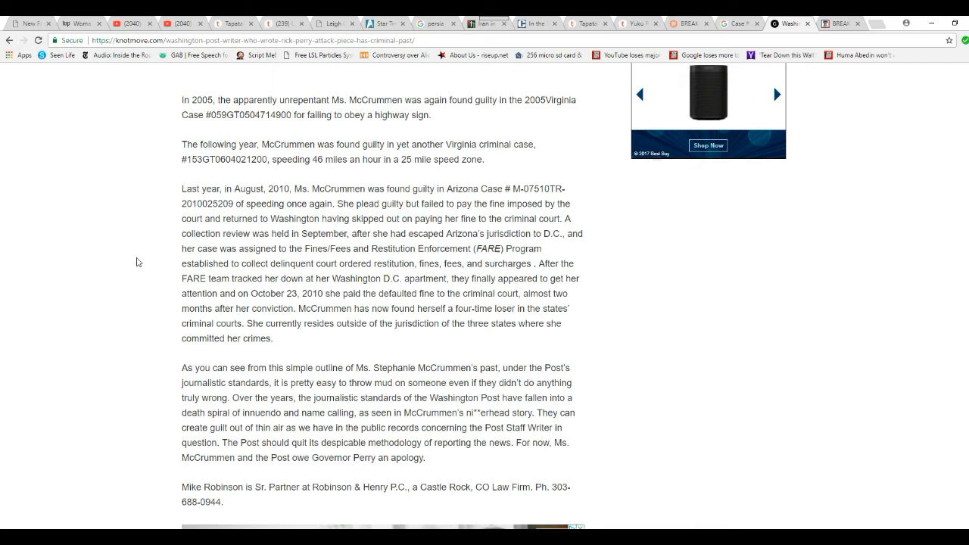
pyautogui.moveTo(152, 246)
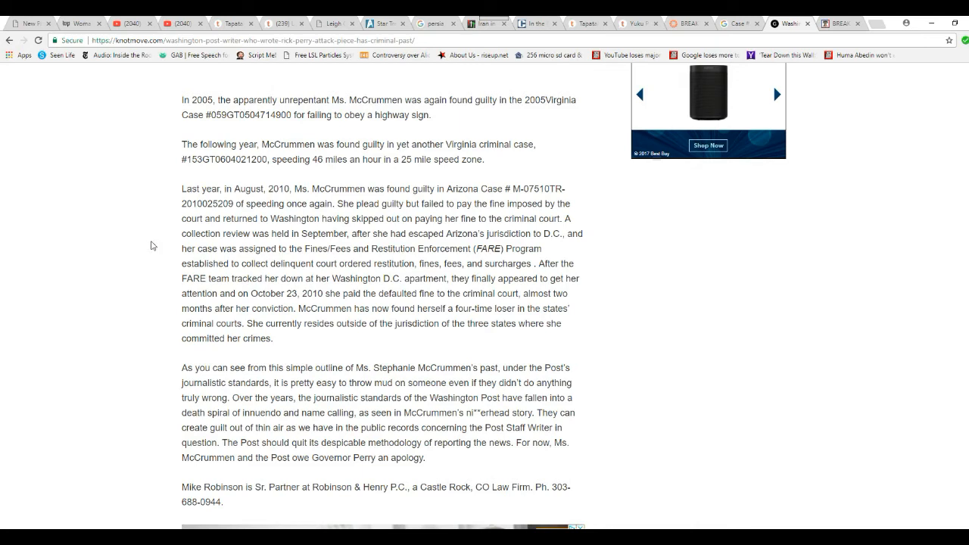
pyautogui.moveTo(161, 248)
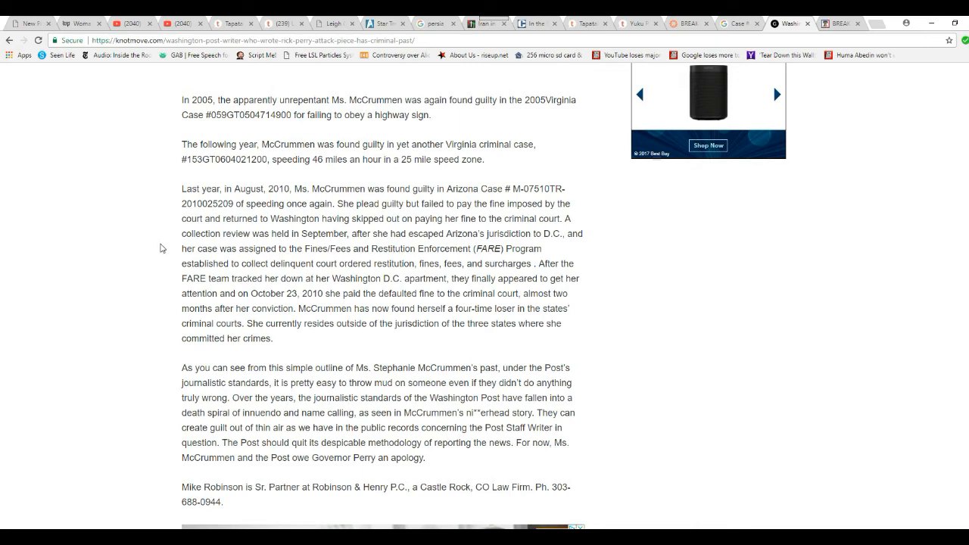
pyautogui.moveTo(227, 246)
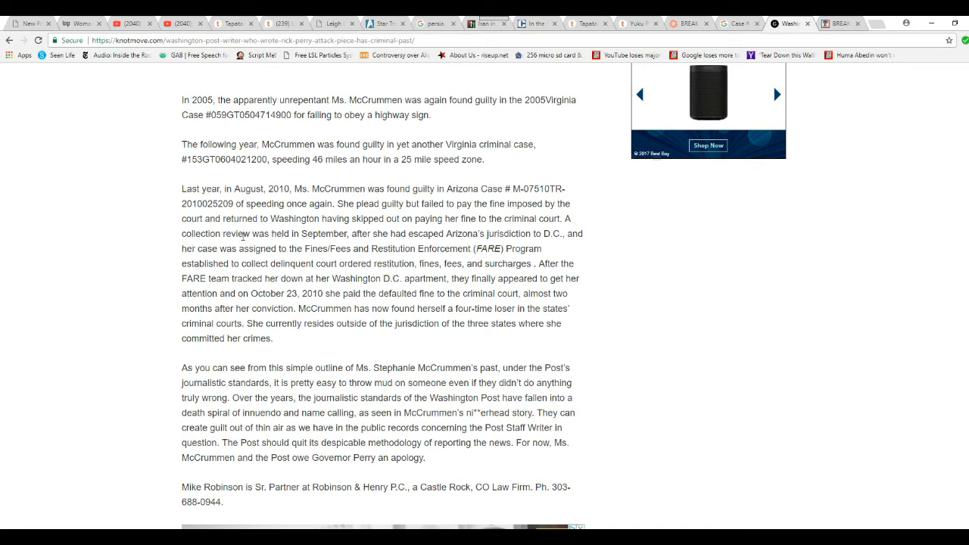
pyautogui.moveTo(198, 260)
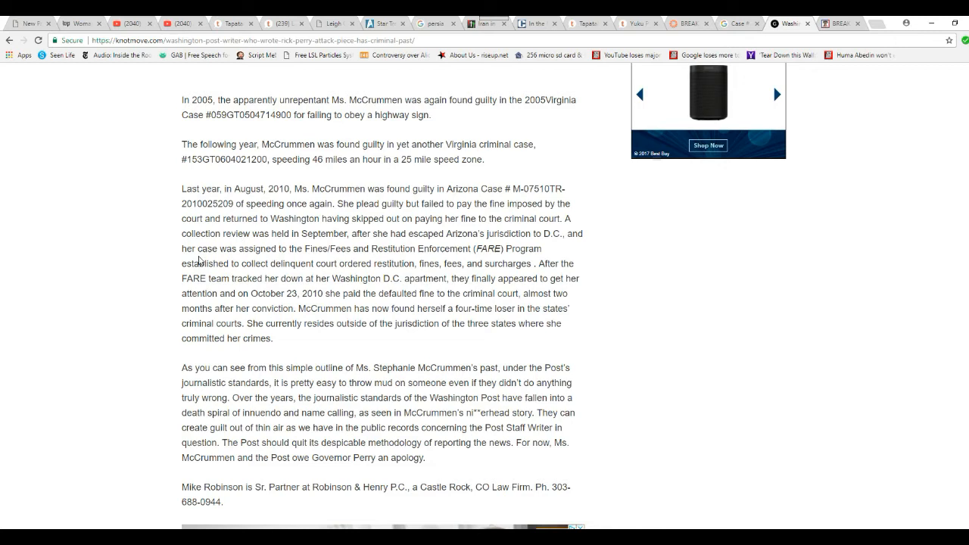
pyautogui.moveTo(180, 249)
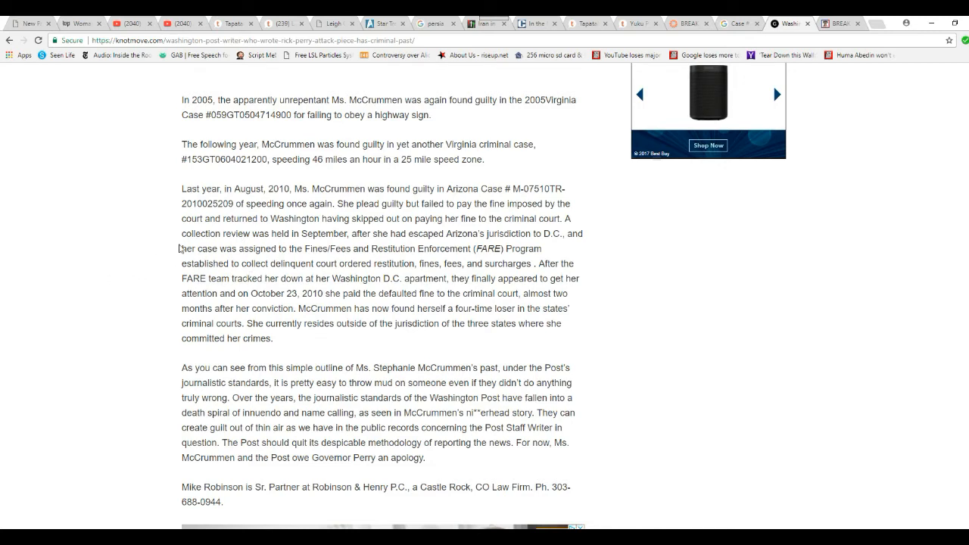
pyautogui.moveTo(115, 257)
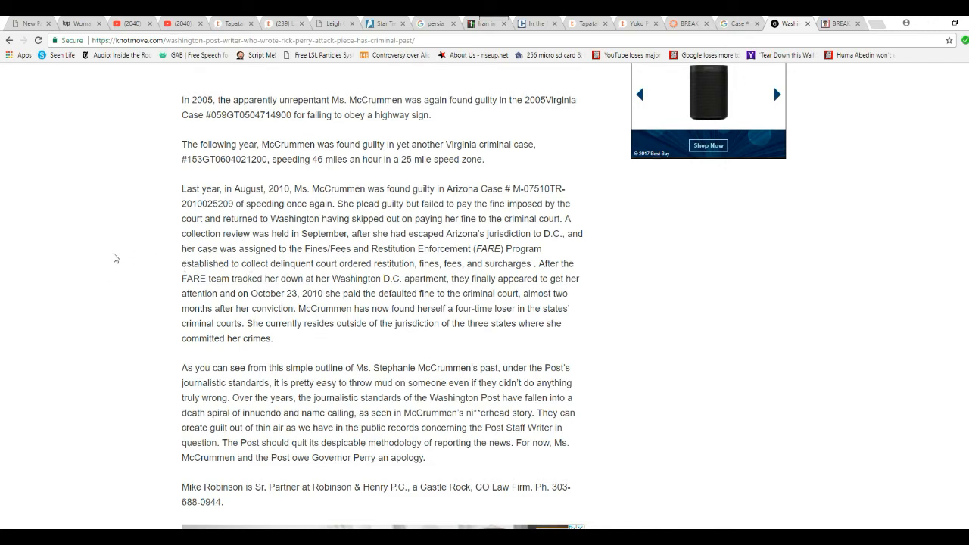
pyautogui.moveTo(371, 246)
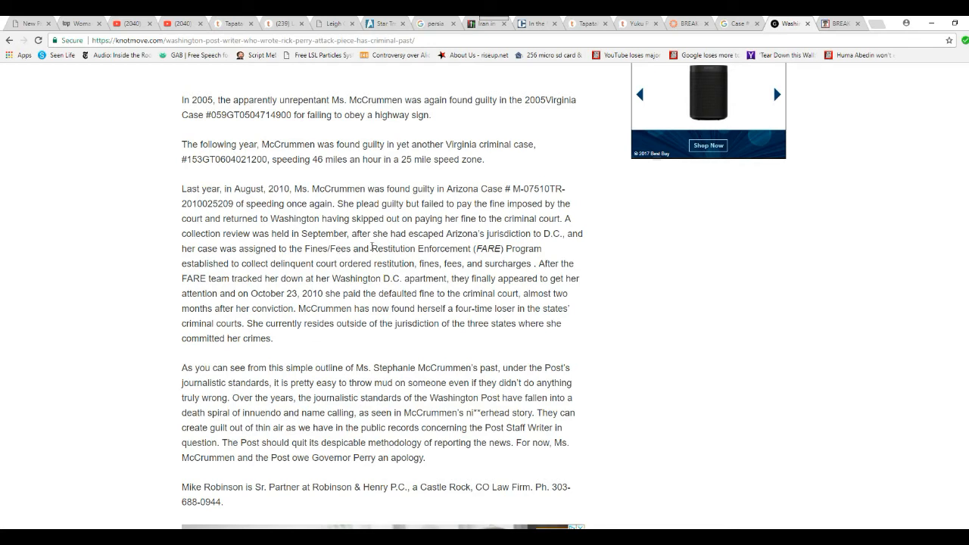
pyautogui.moveTo(356, 307)
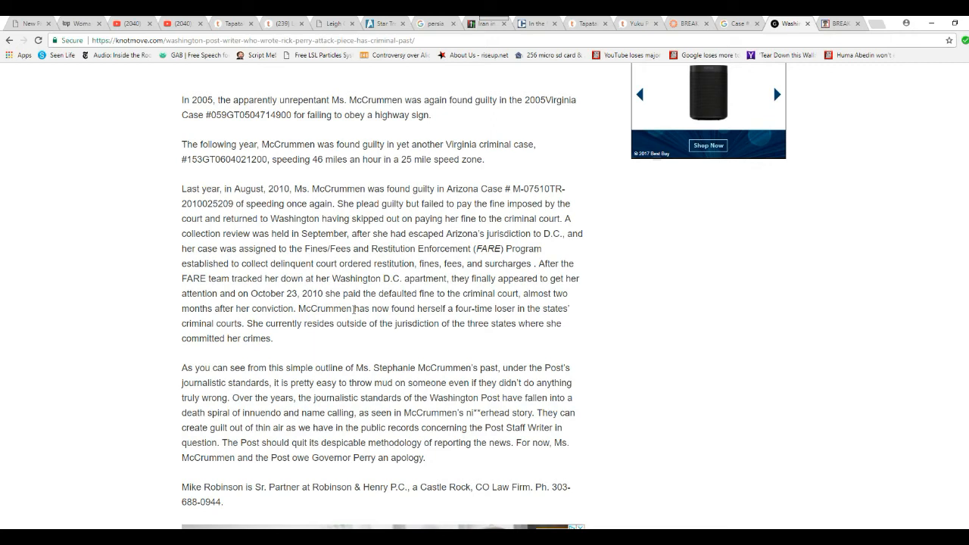
# Scroll back to the Fluke ad above the 2005 Virginia case paragraph
pyautogui.scroll(-3)
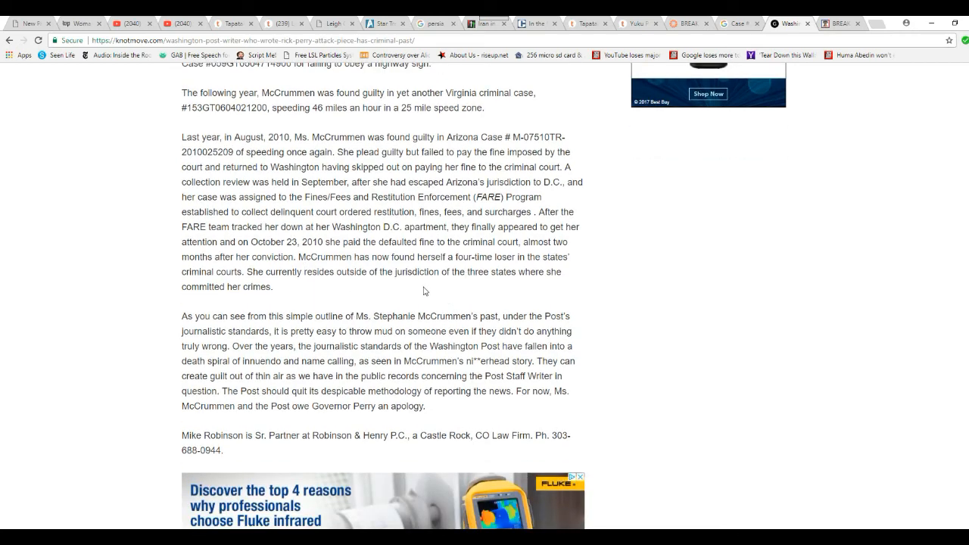
pyautogui.moveTo(413, 288)
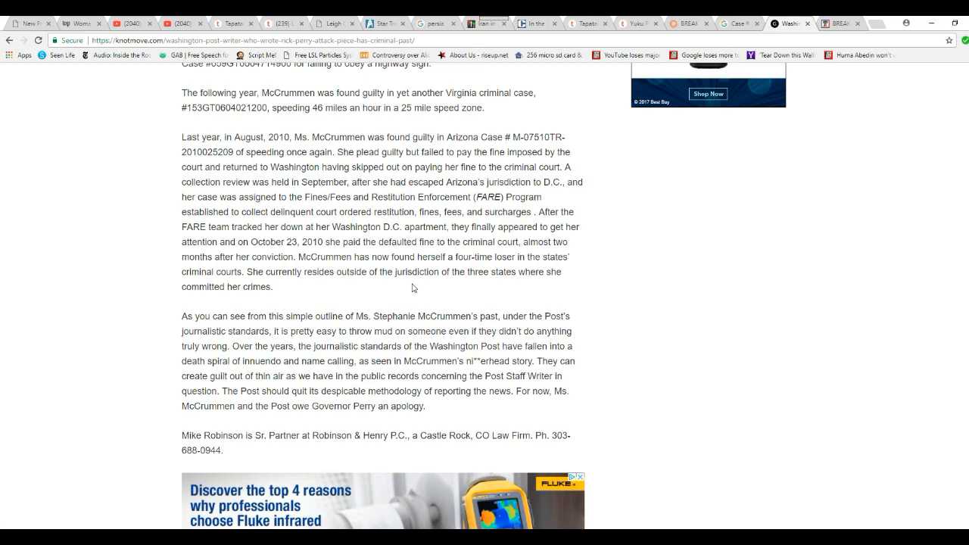
pyautogui.scroll(3)
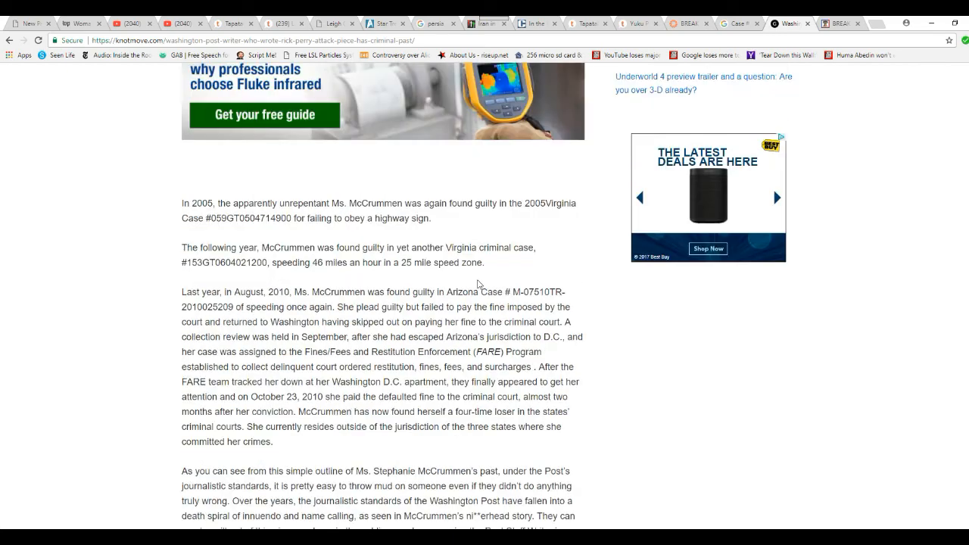
# Scroll up to the October 1, 2011 story and North Carolina hot-check case paragraphs
pyautogui.scroll(3)
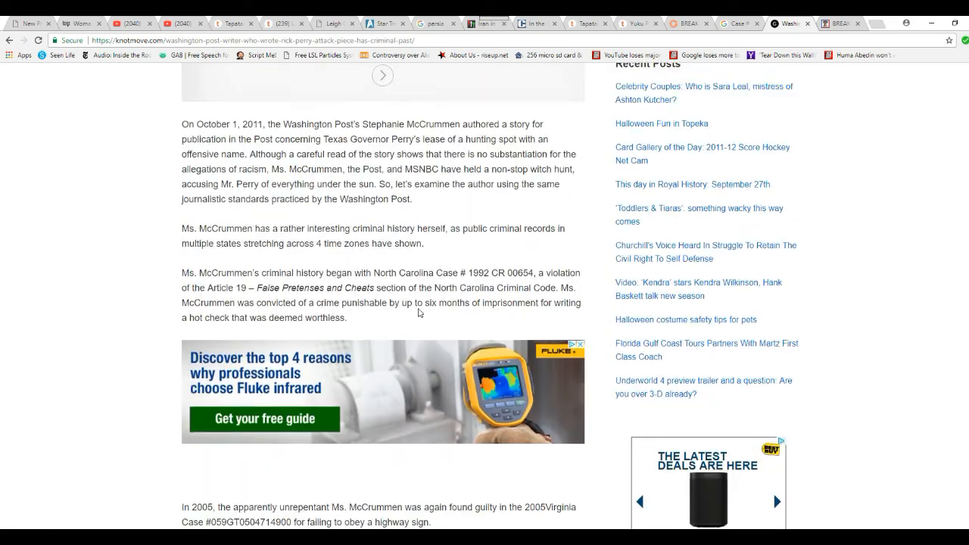
pyautogui.scroll(-3)
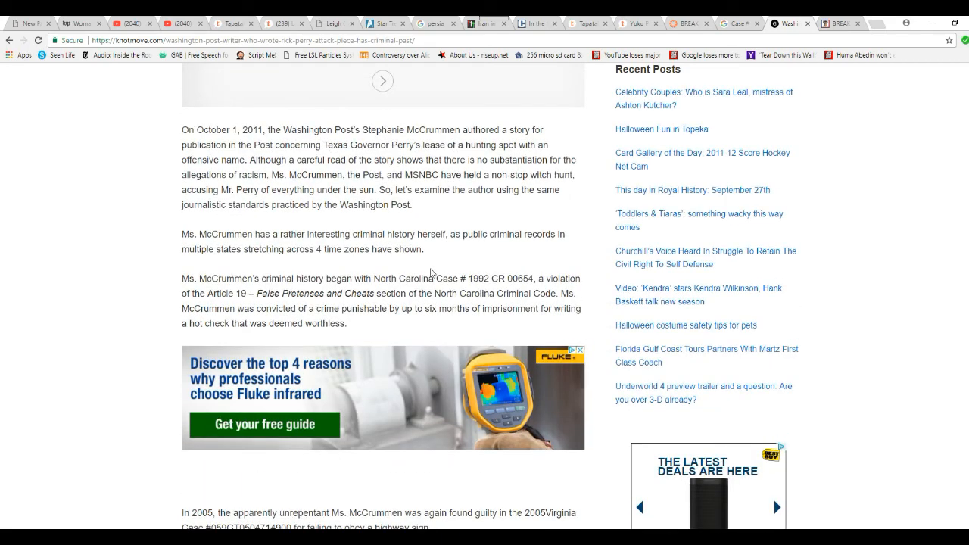
pyautogui.moveTo(342, 220)
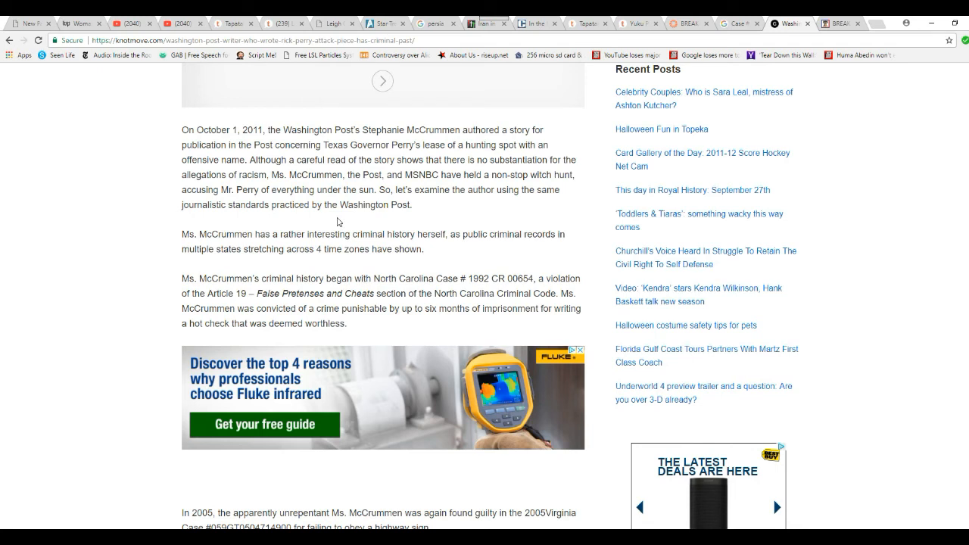
pyautogui.moveTo(417, 261)
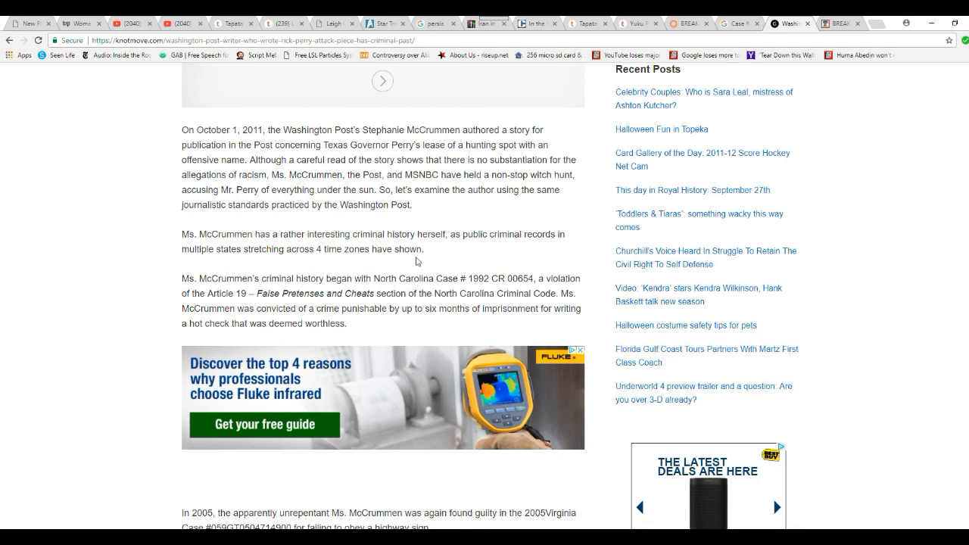
pyautogui.moveTo(239, 273)
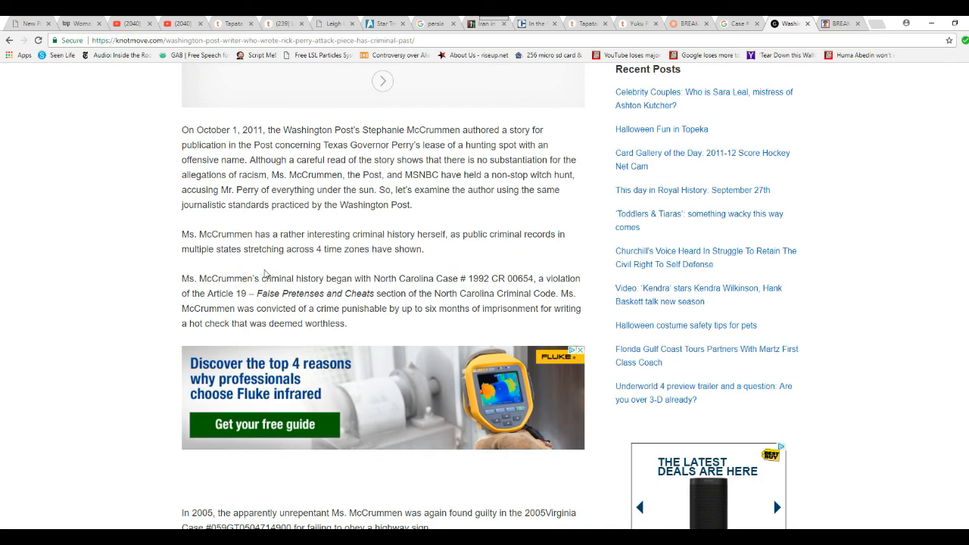
pyautogui.moveTo(295, 282)
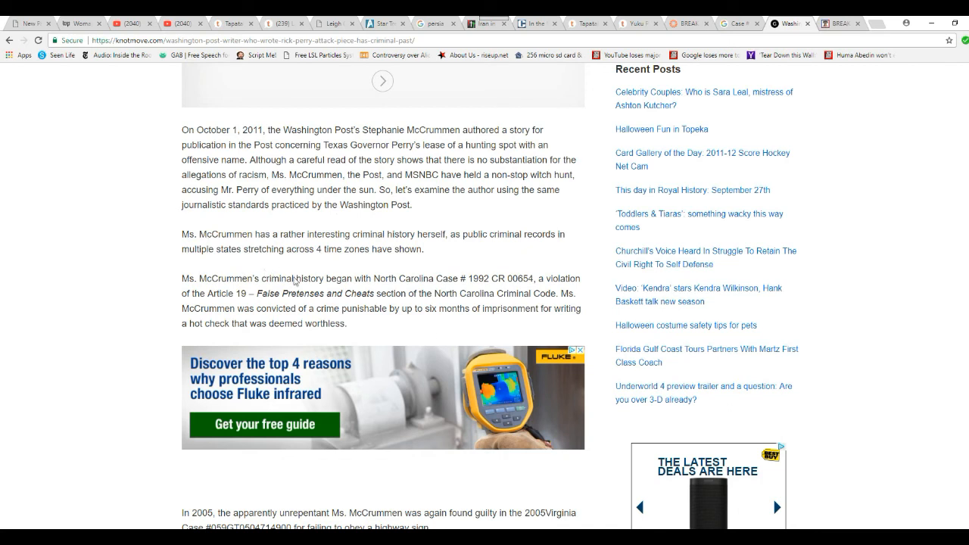
pyautogui.moveTo(74, 304)
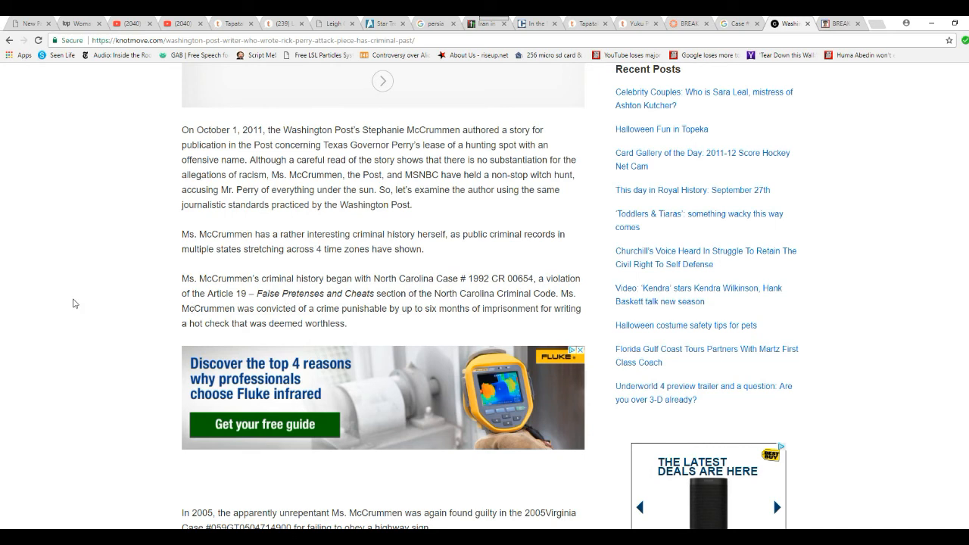
pyautogui.moveTo(133, 335)
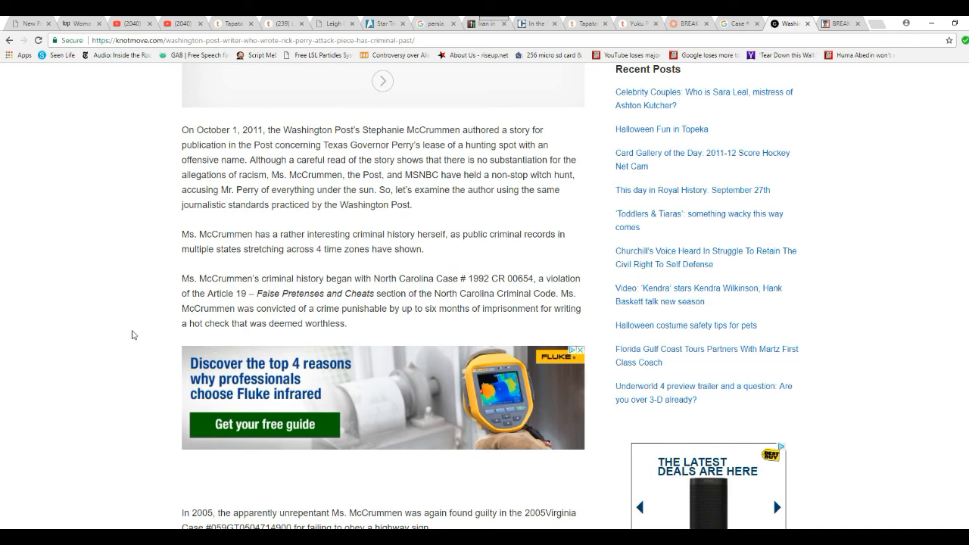
pyautogui.moveTo(246, 275)
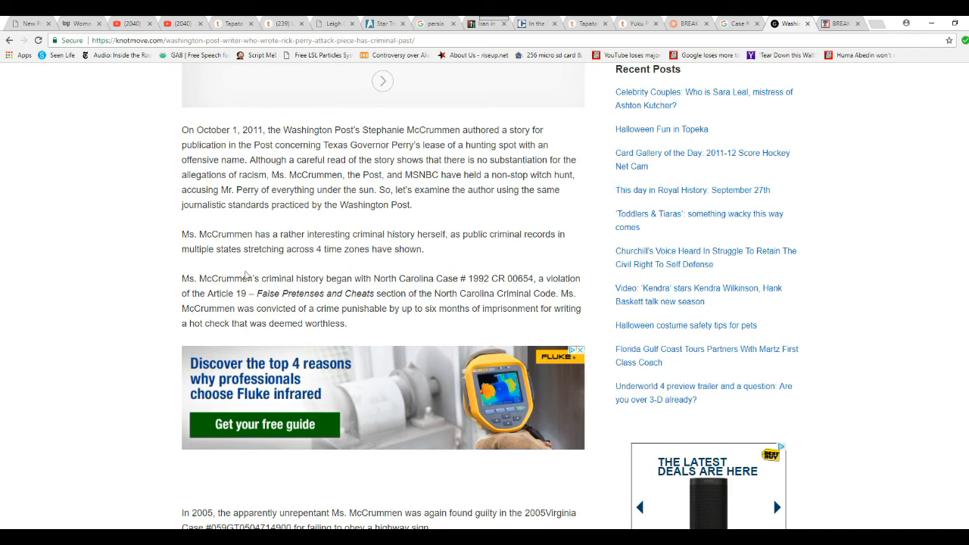
pyautogui.moveTo(289, 304)
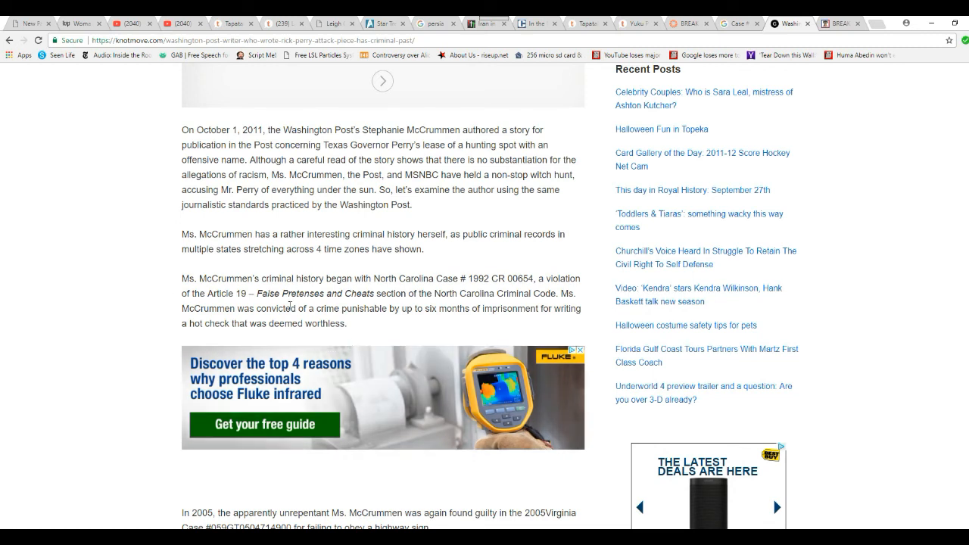